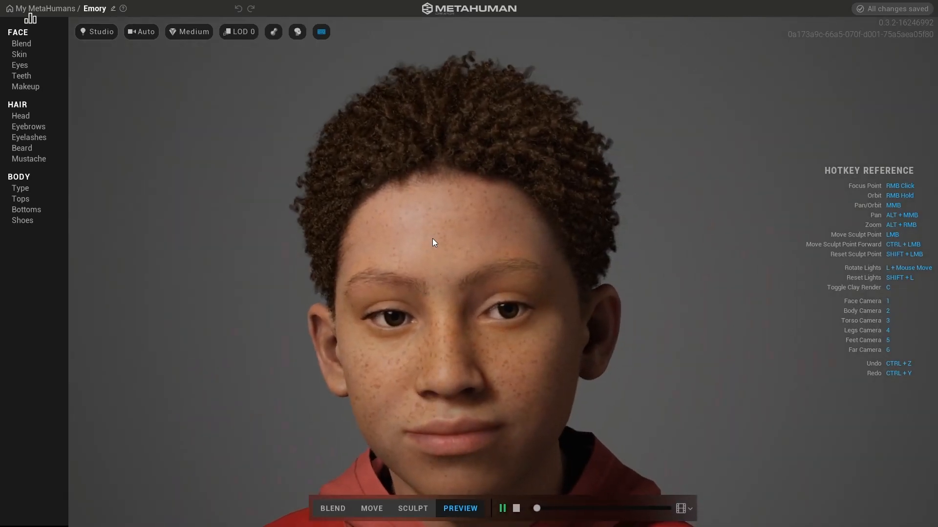
Blend between preset faces and adjust the character's skin tone.
click(22, 43)
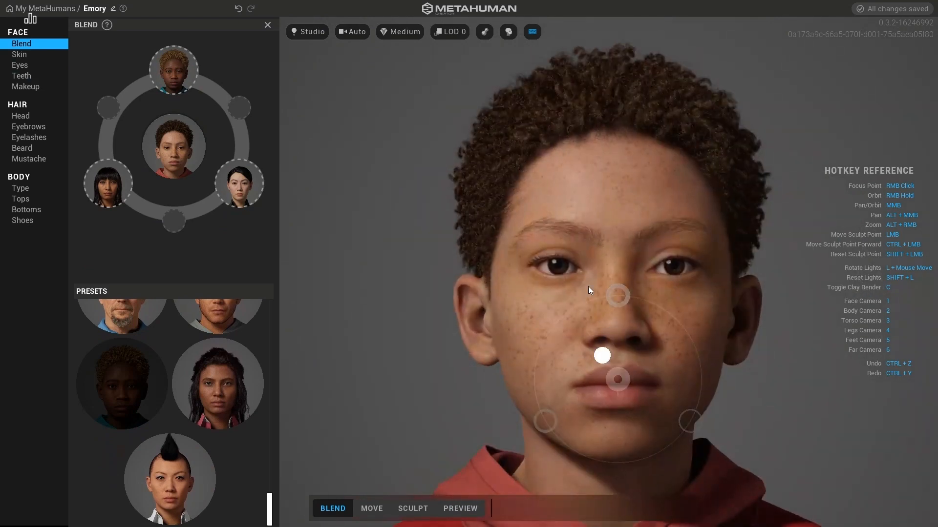
click(21, 115)
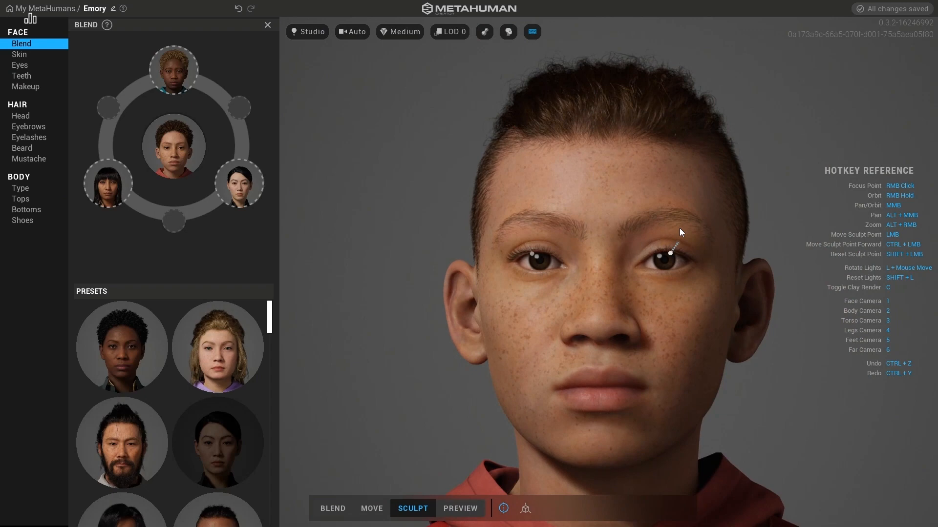
click(20, 54)
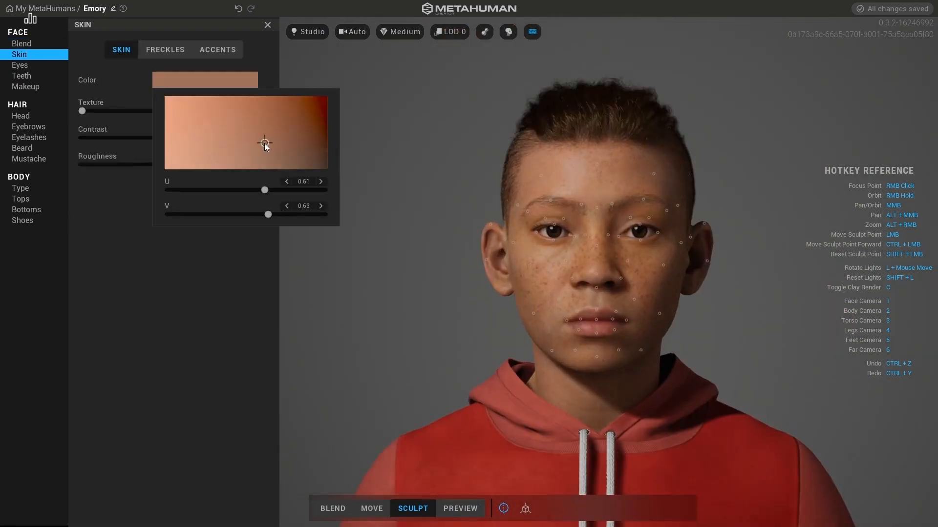
Choose a different iris pattern for both eyes.
click(19, 65)
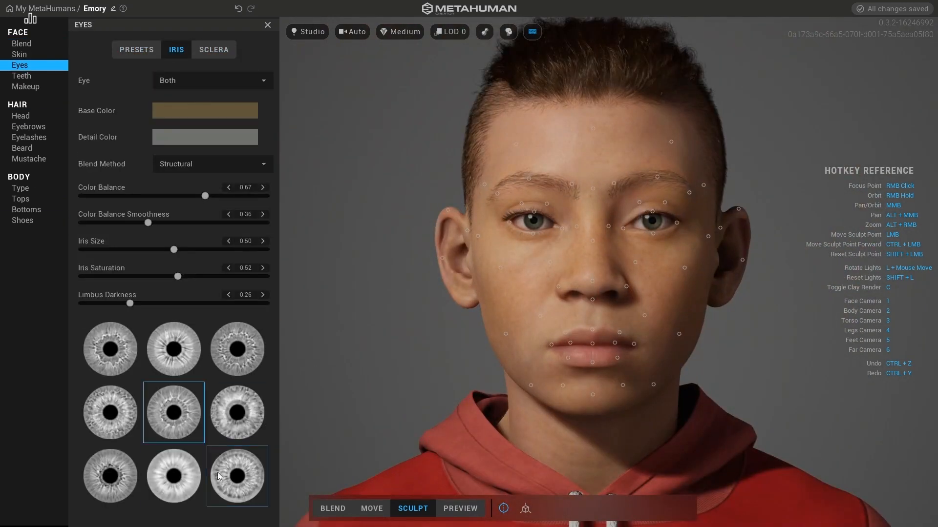
click(21, 199)
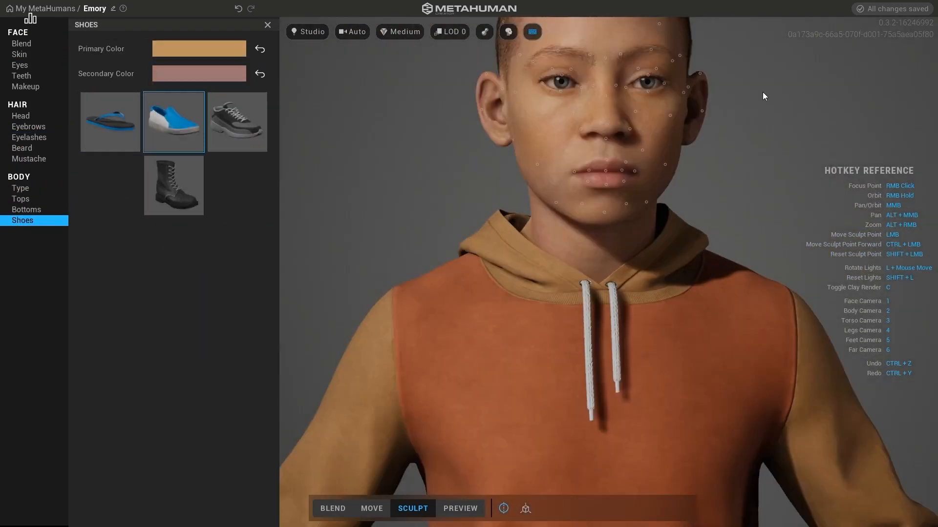
click(460, 509)
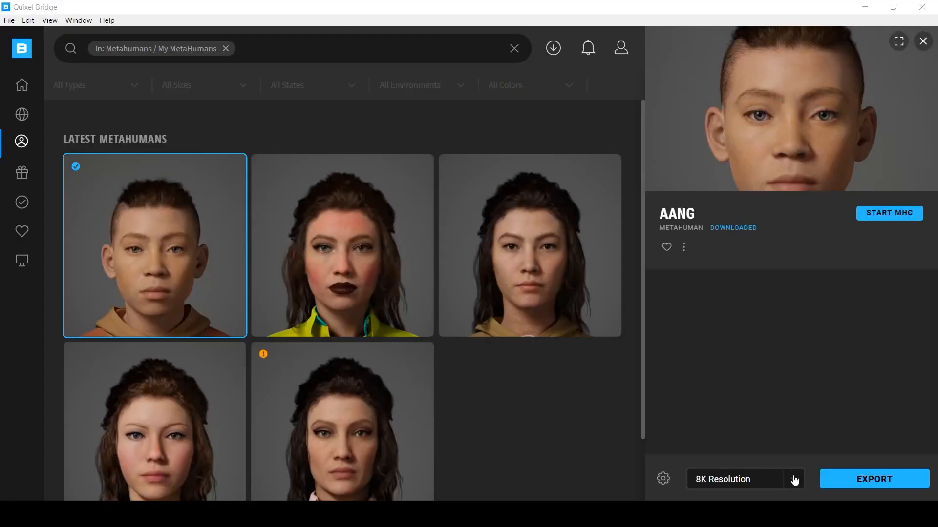
Export the AANG MetaHuman from My MetaHumans to Unreal at 8K resolution.
click(873, 479)
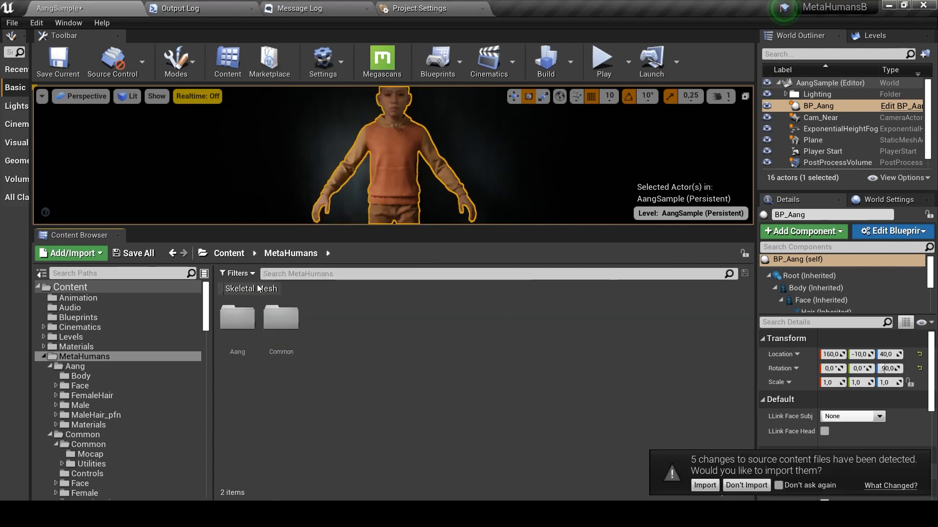
Filter the MetaHumans folder to textures and right-click head_normal_map.
click(237, 273)
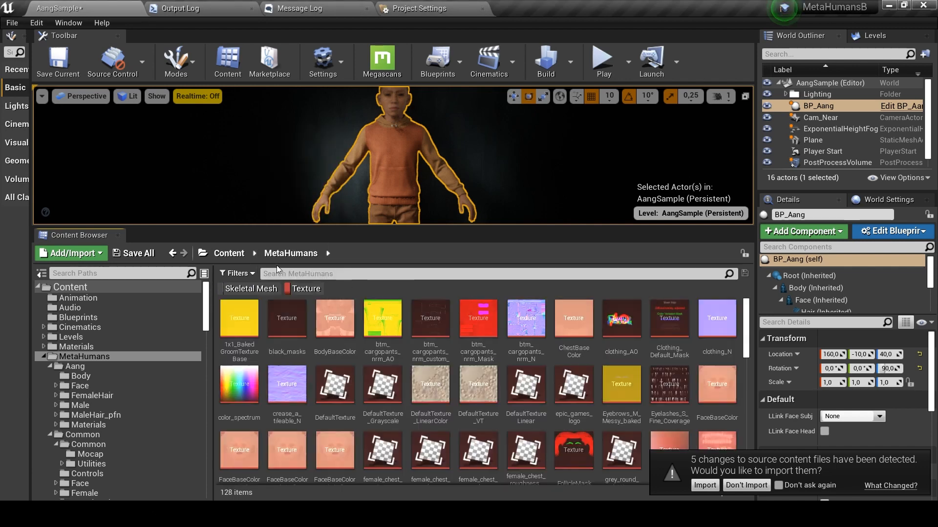
mouse_move(477, 326)
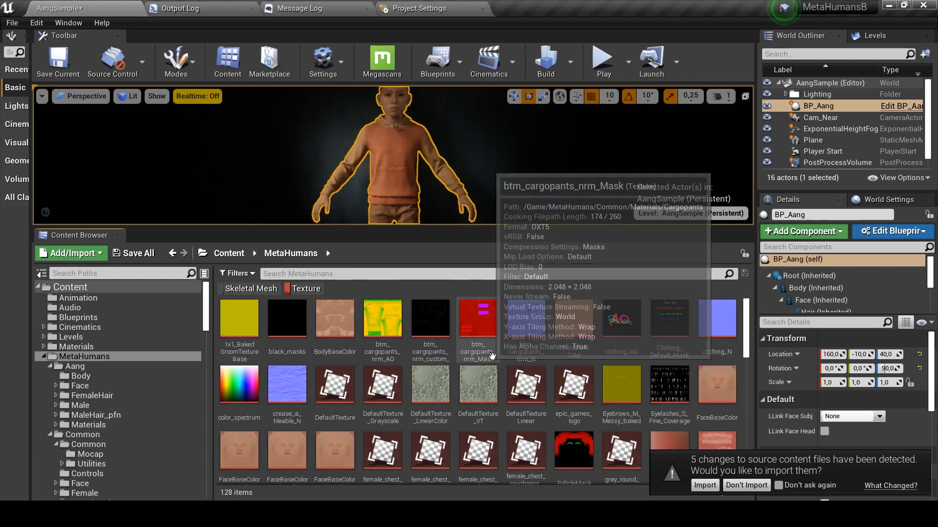
click(716, 386)
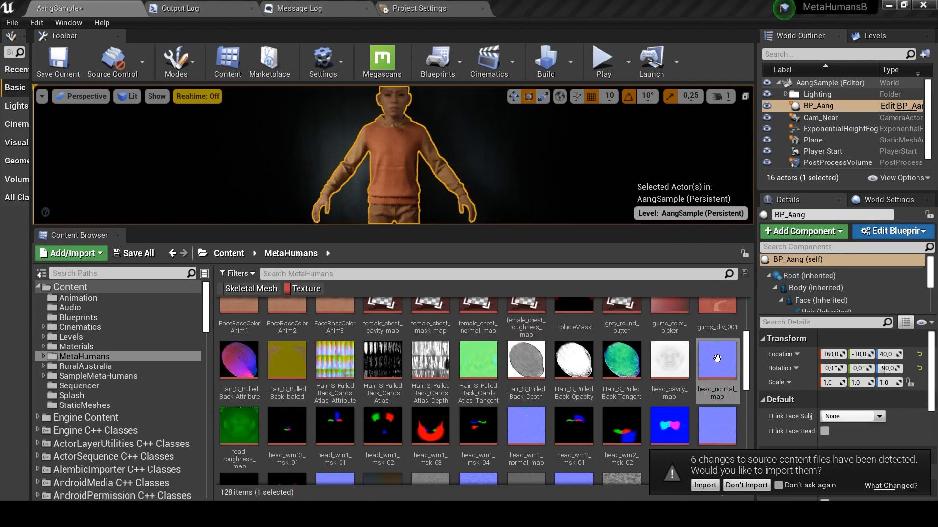
right_click(716, 359)
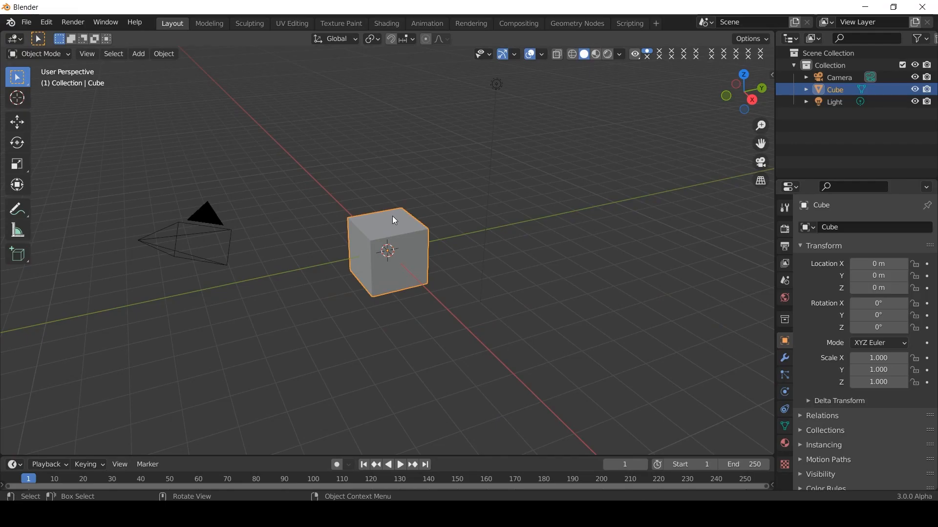
Delete the default cube and import the Aang face mesh FBX.
key(x)
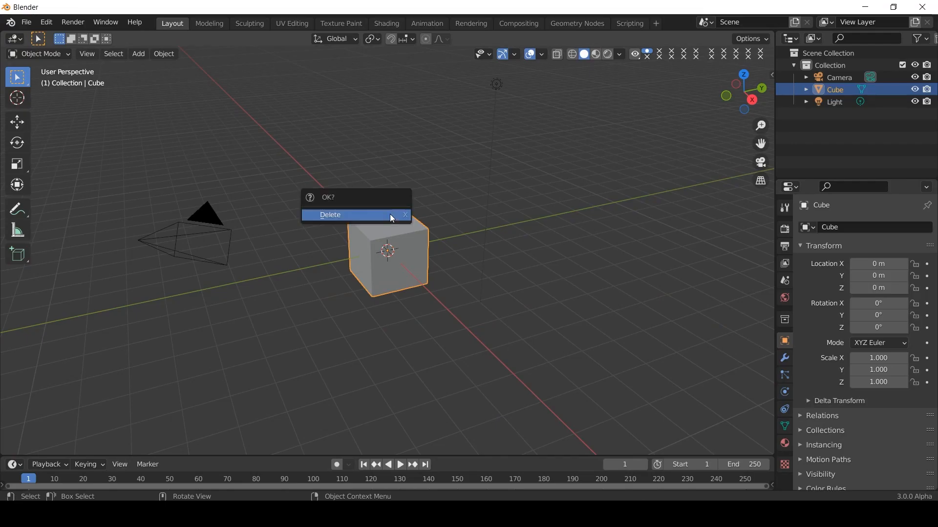
click(26, 22)
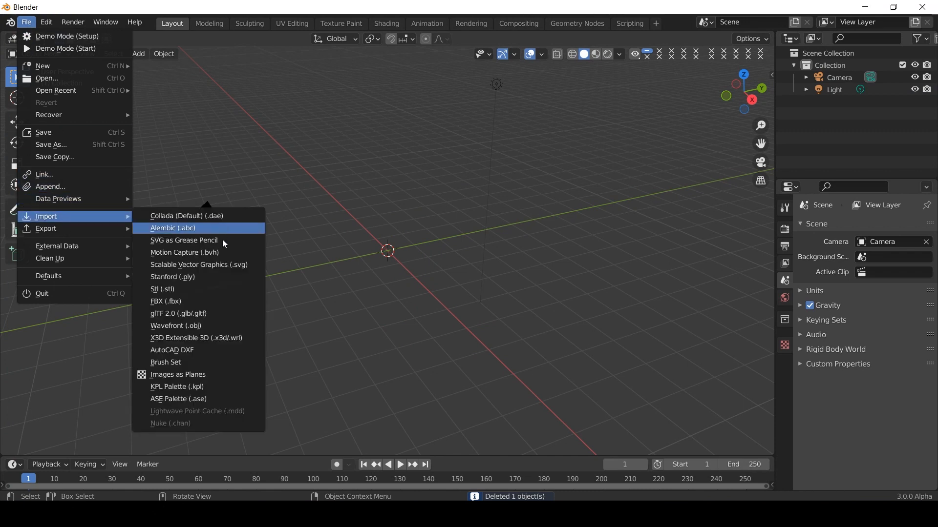
click(172, 229)
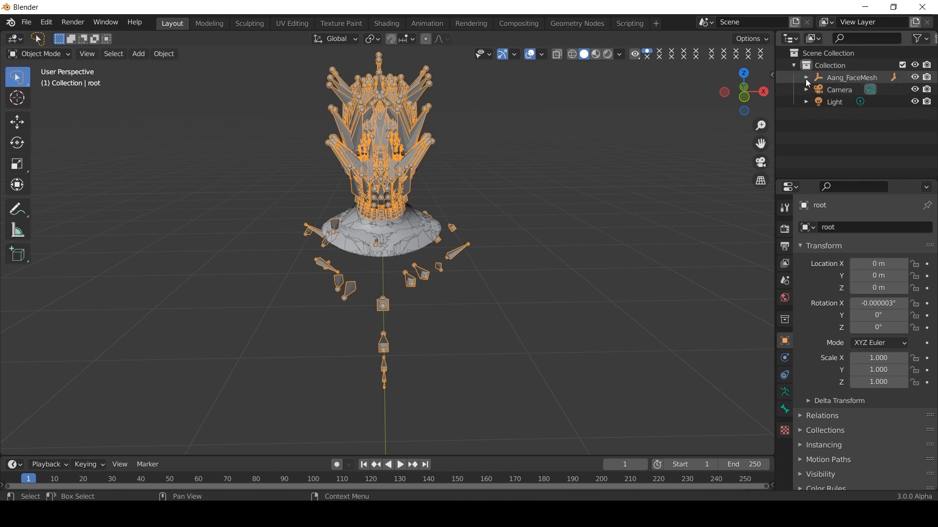
click(805, 77)
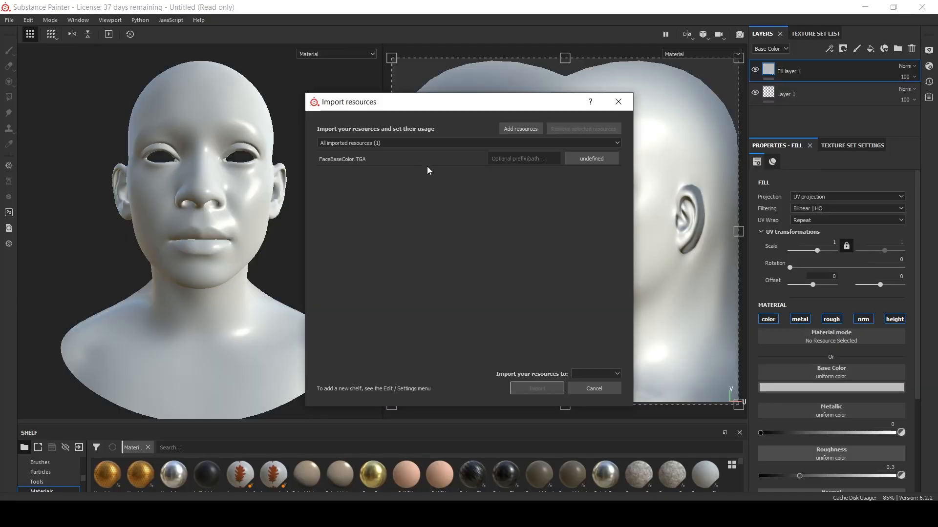
Import FaceBaseColor.TGA as a resource for the face model.
click(590, 159)
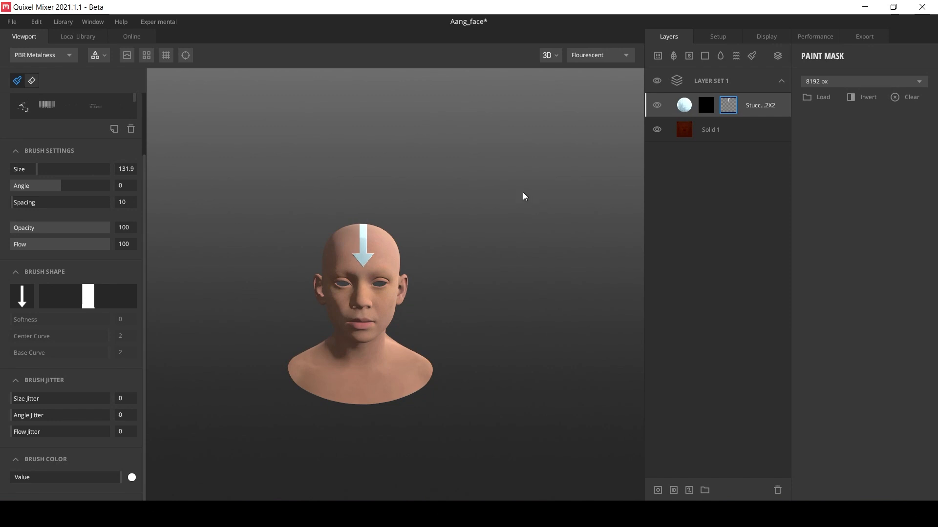
Set the display environment to Pisa with Light Rotation 180.
click(766, 36)
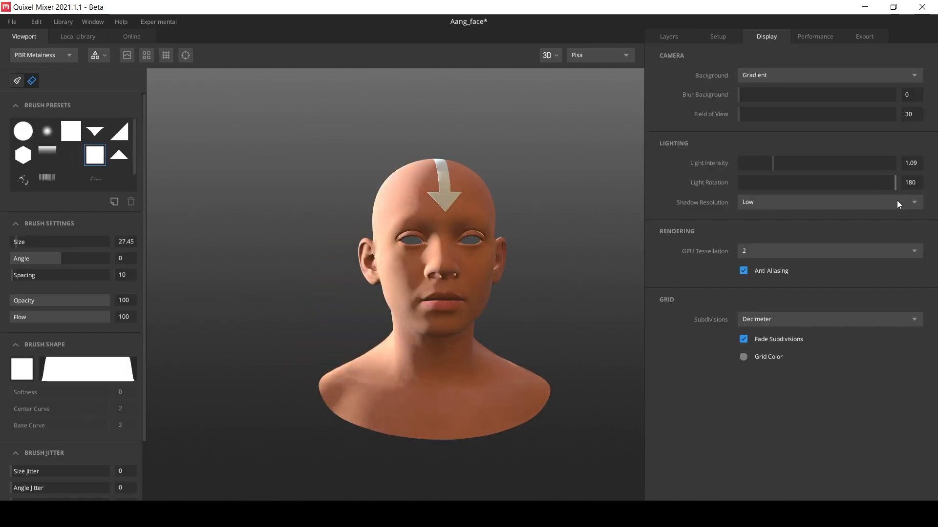
drag(904, 182, 827, 182)
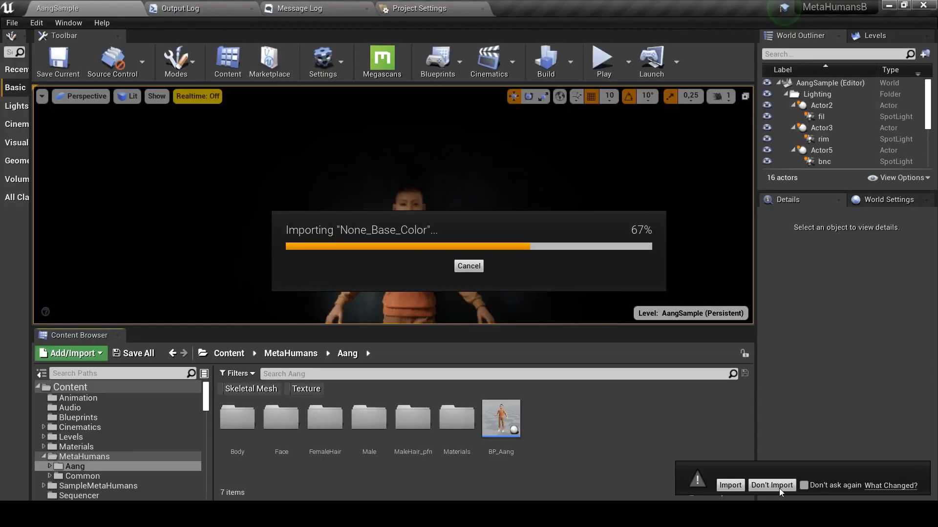
Decline reimporting the changed source files and dismiss the prompt.
click(730, 484)
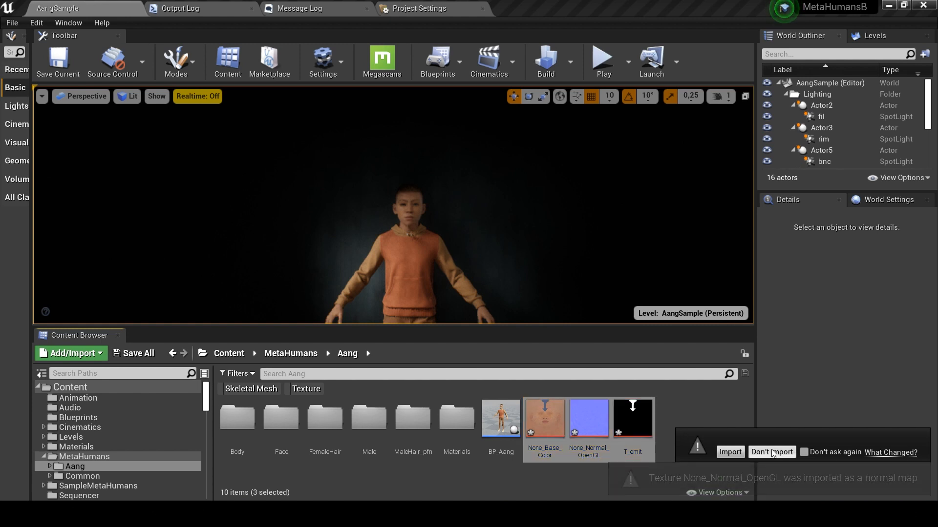
click(771, 452)
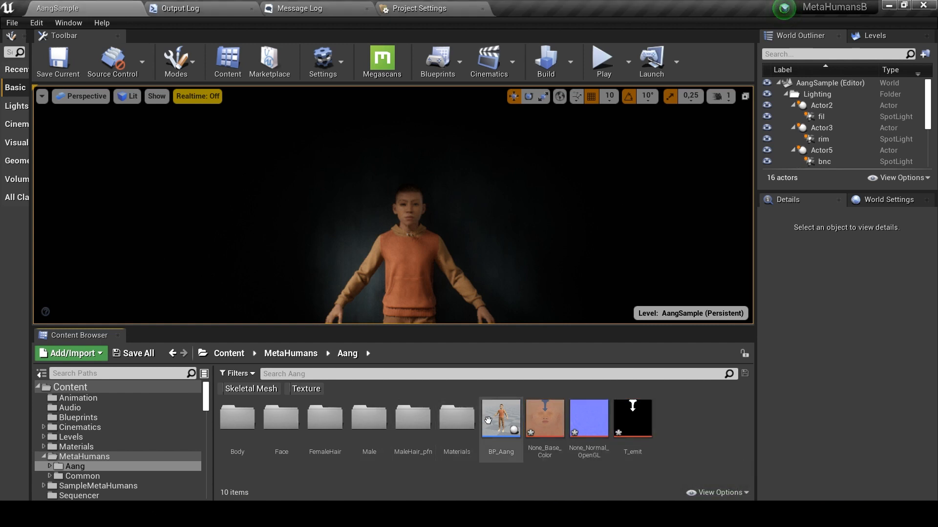
click(501, 417)
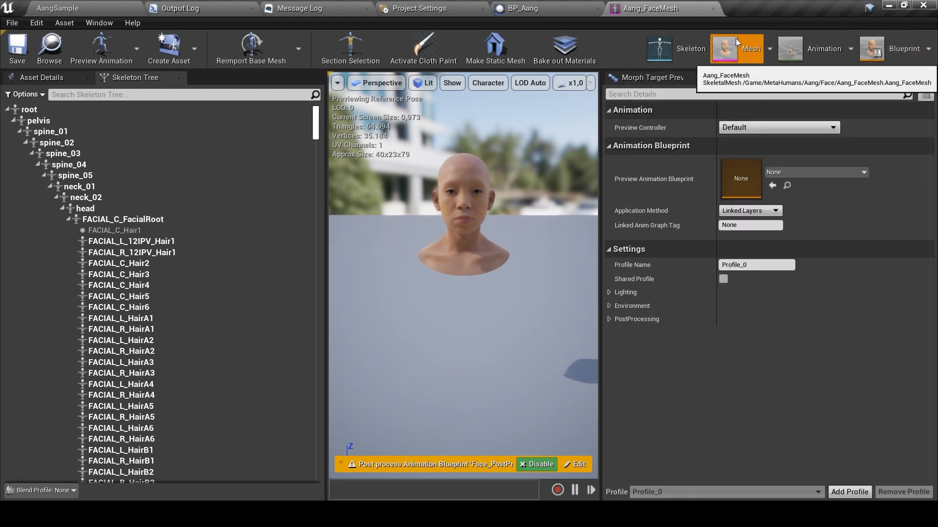
Set the Aang face mesh to 1 LOD and apply the change.
click(40, 77)
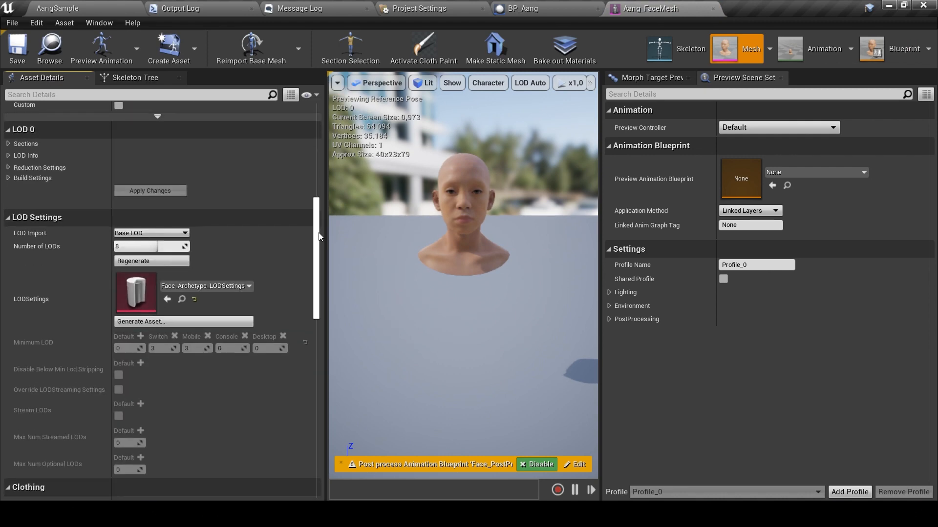
text(1)
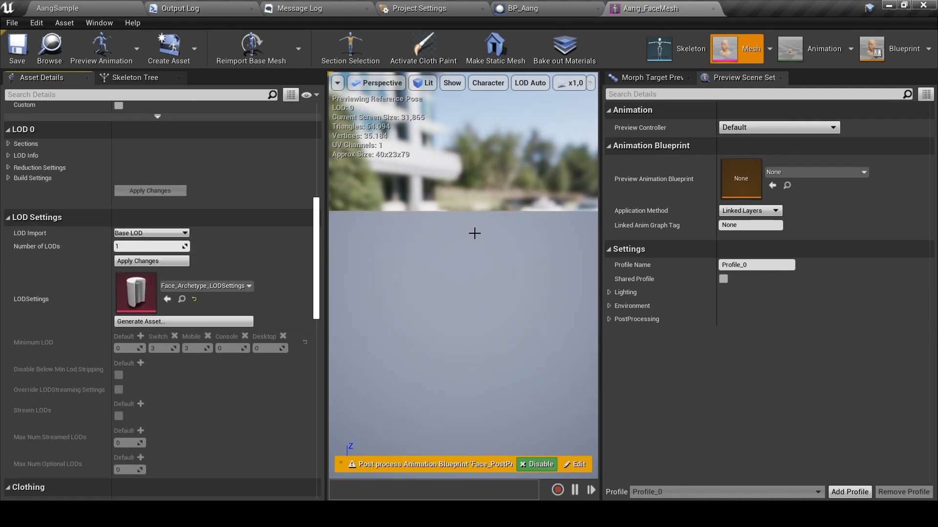
click(17, 49)
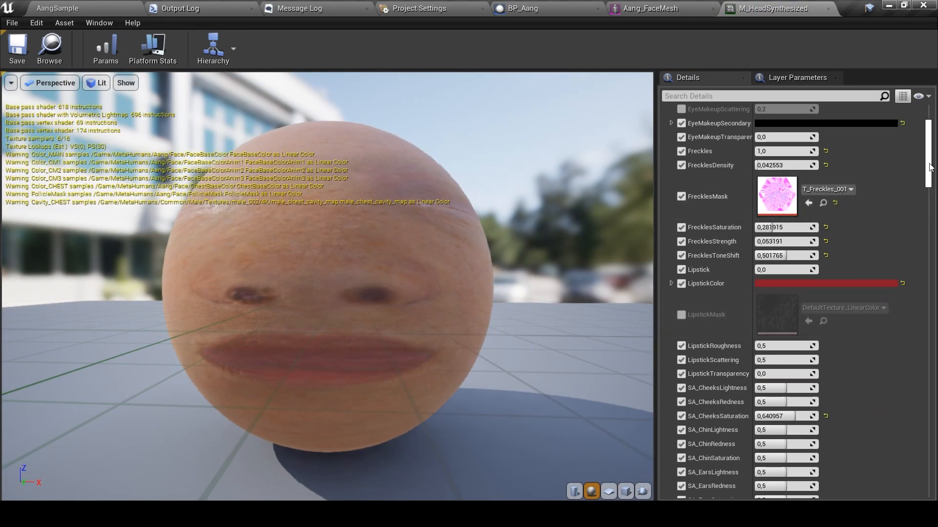
Reimport Color_MAIN and Normal_MAIN from None_Base_Color and None_Normal_OpenGL PNGs.
scroll(down, 3)
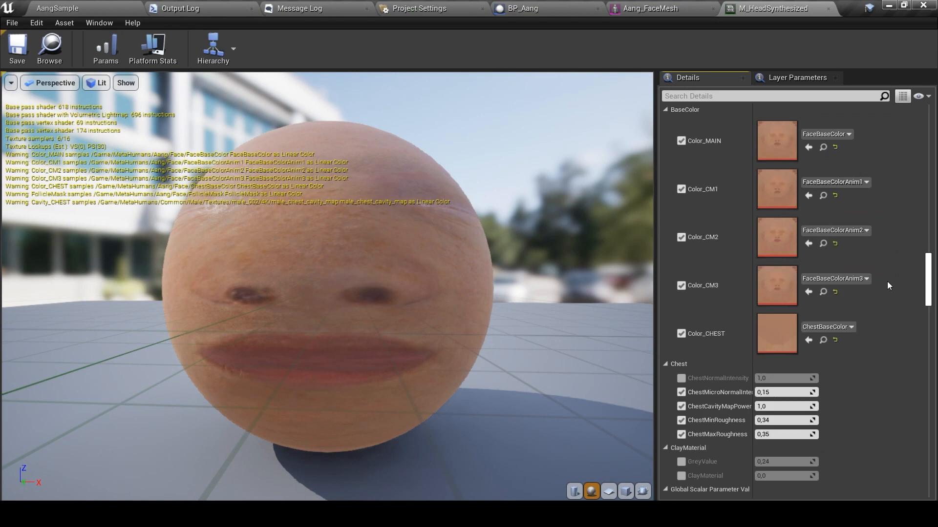
double_click(776, 141)
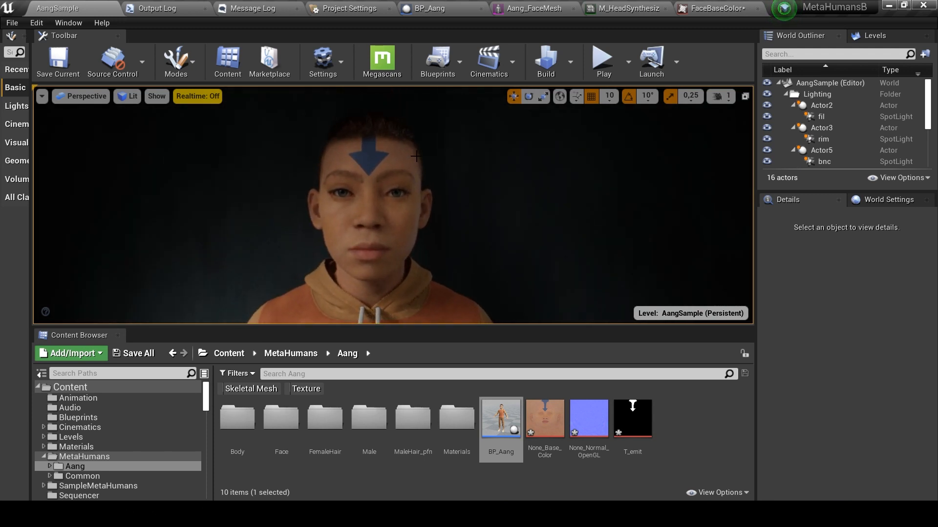
mouse_move(711, 9)
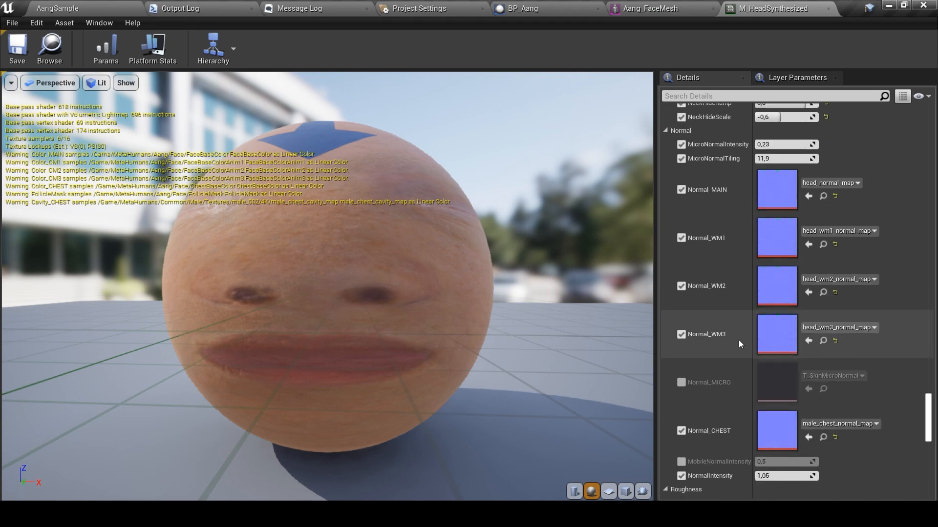
double_click(776, 190)
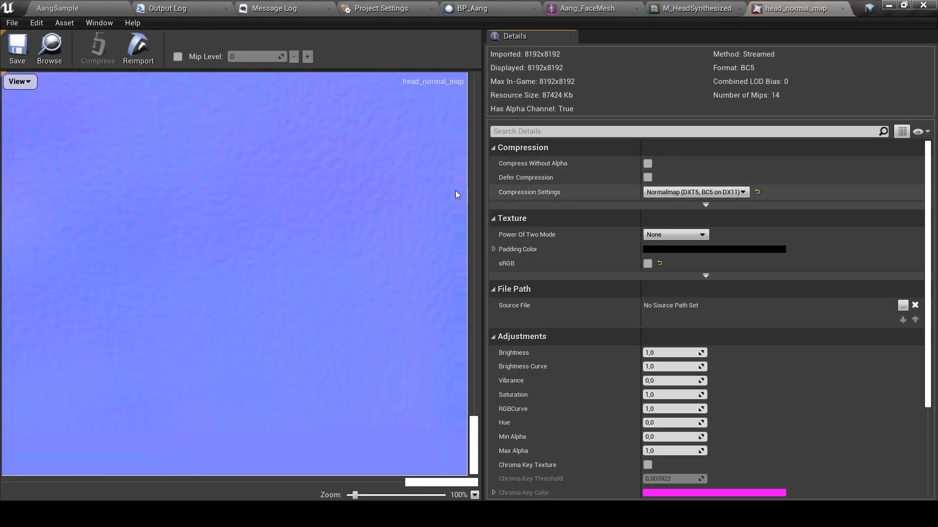
scroll(down, 3)
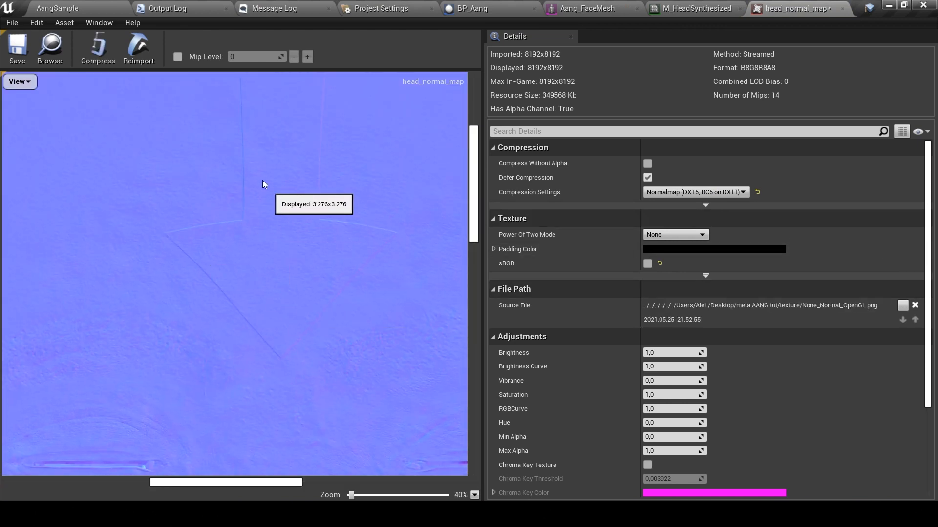
click(17, 48)
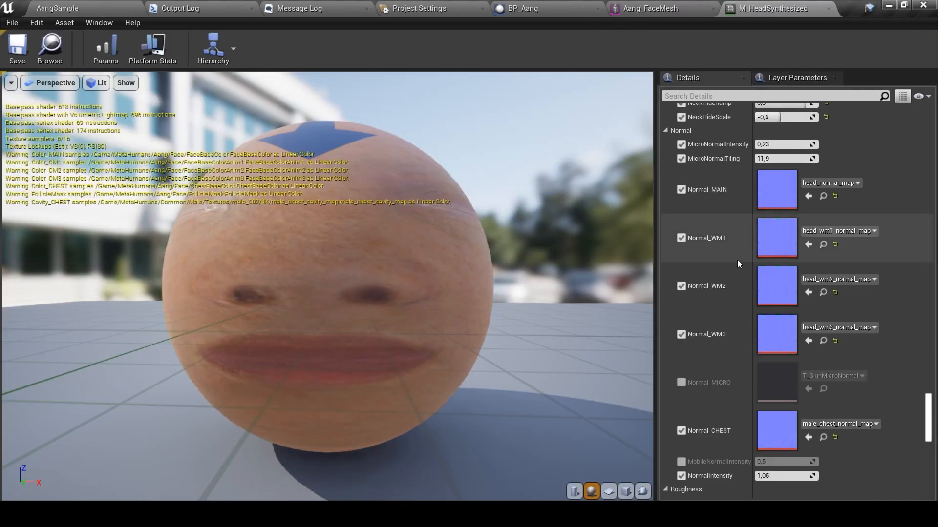
scroll(down, 3)
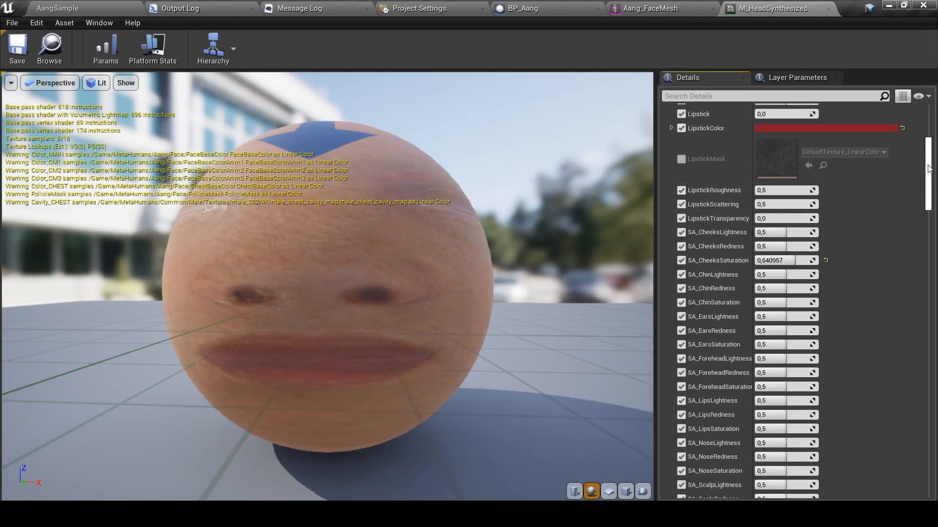
scroll(down, 3)
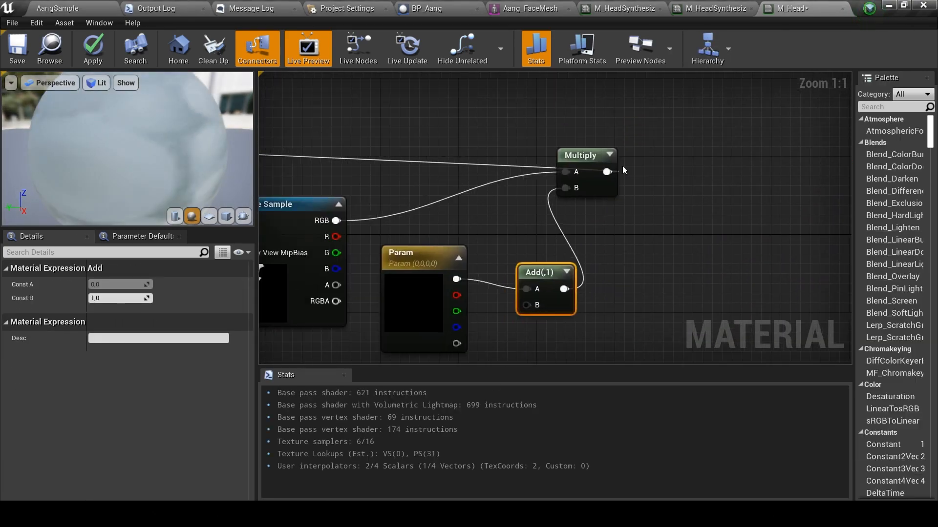
Compile the emissive M_Head material and set up the Aang_Glow 'Glowing' parameter.
click(93, 48)
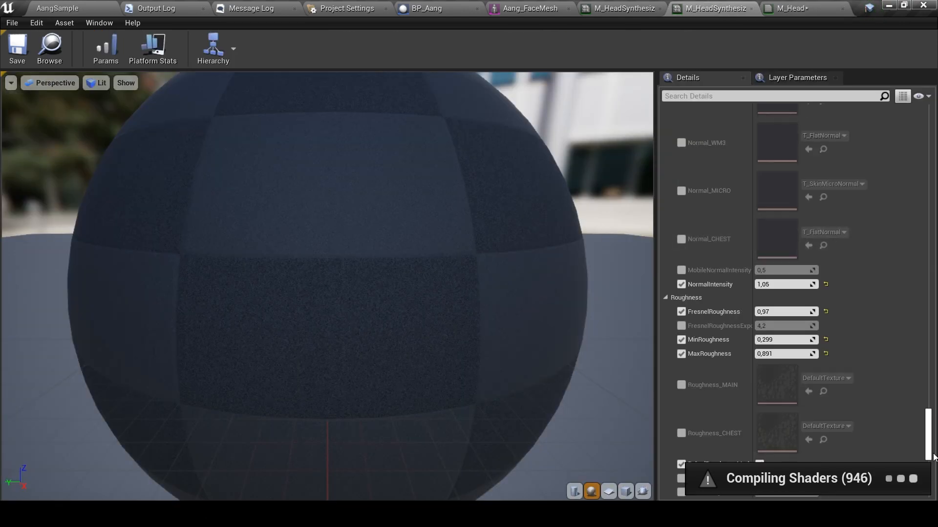
text(arr)
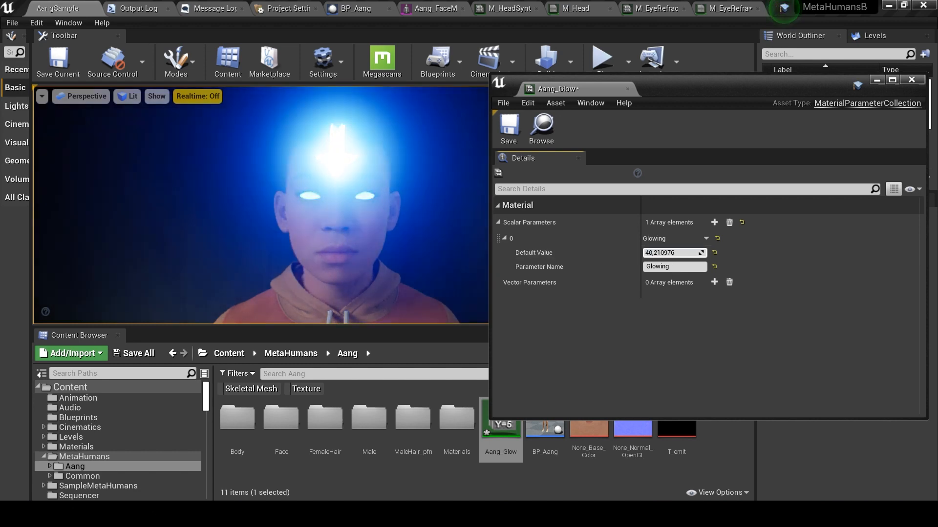
Lower the Glowing default value to about 0.44 and play the level to preview.
text(-0,345121)
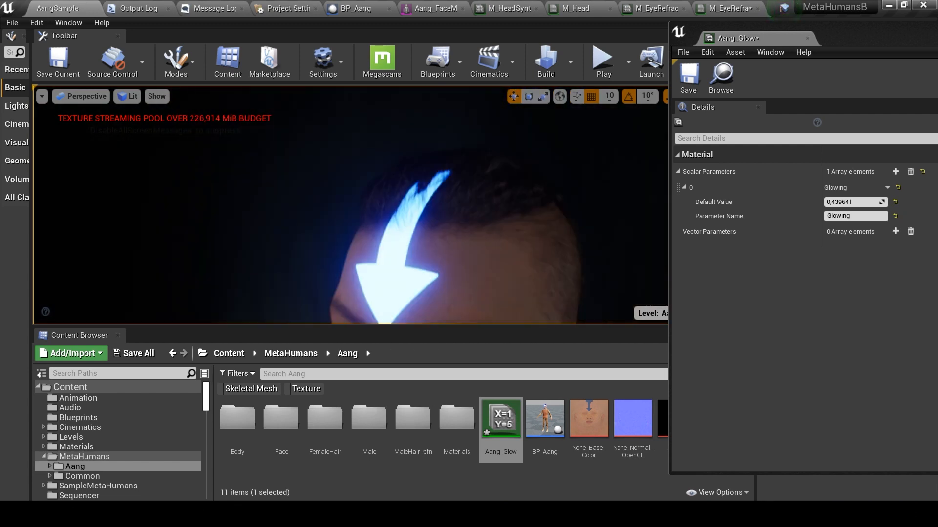
click(602, 61)
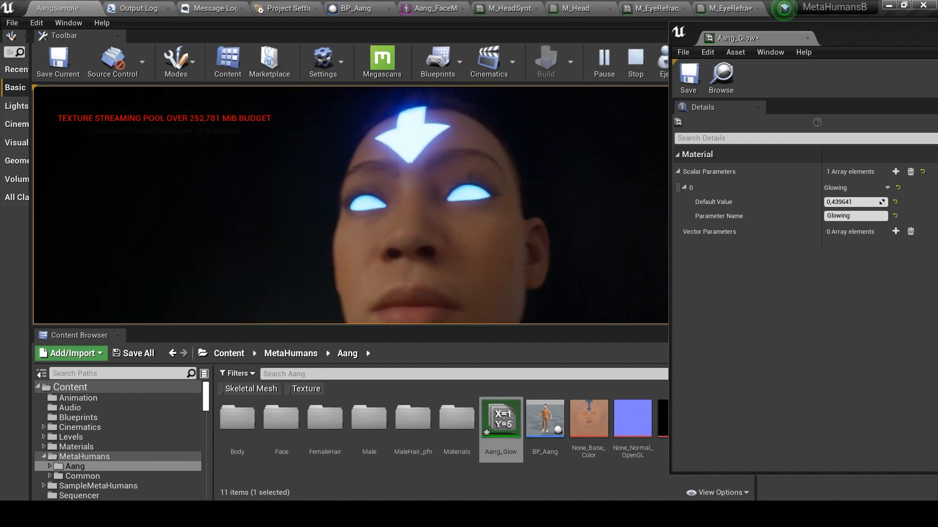
click(602, 62)
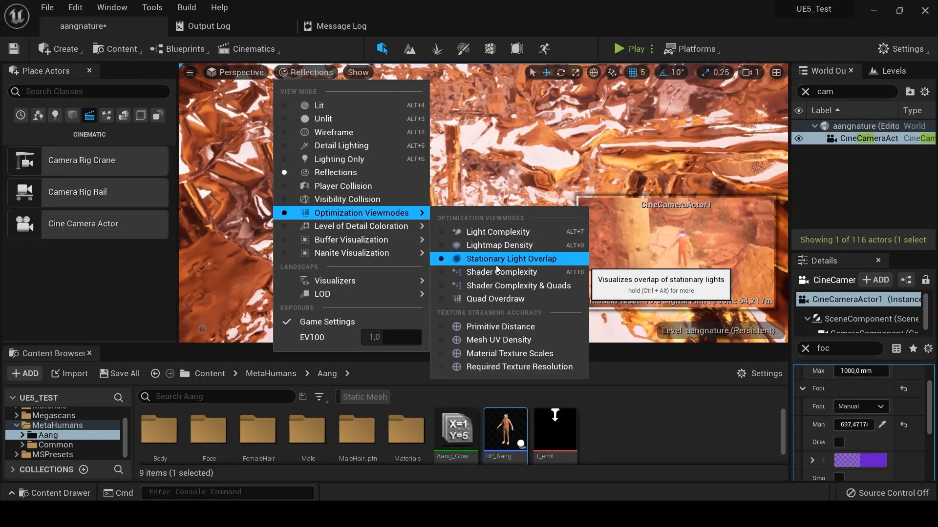
Preview the level in Quad Overdraw and other view modes, then show the automapped xRunning animation.
click(495, 302)
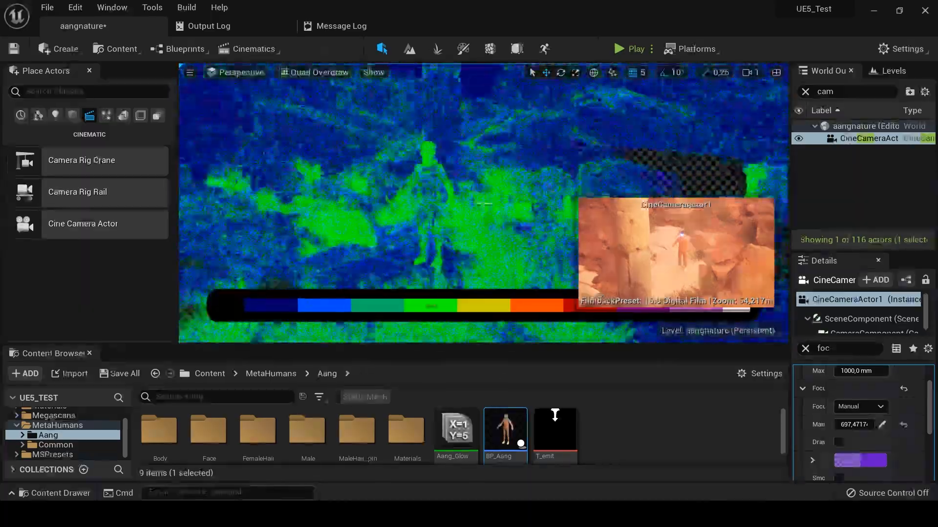
click(314, 72)
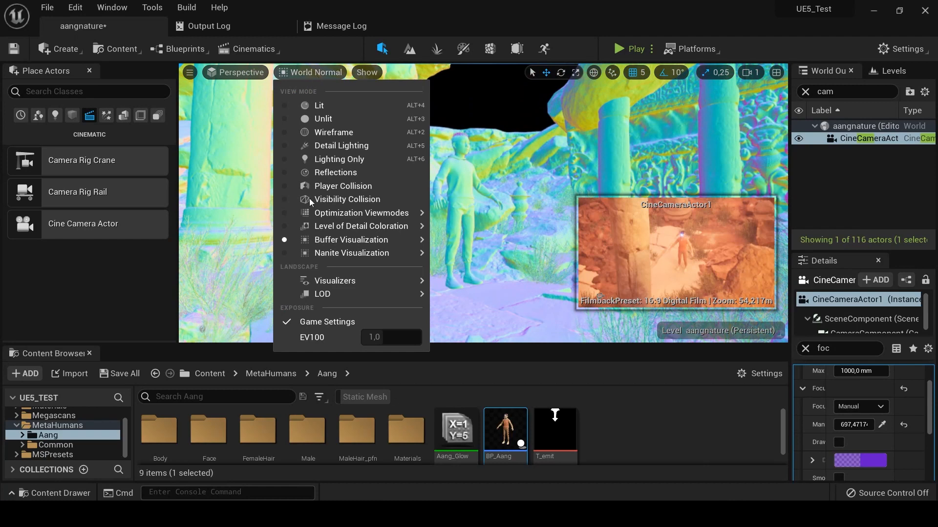
mouse_move(352, 253)
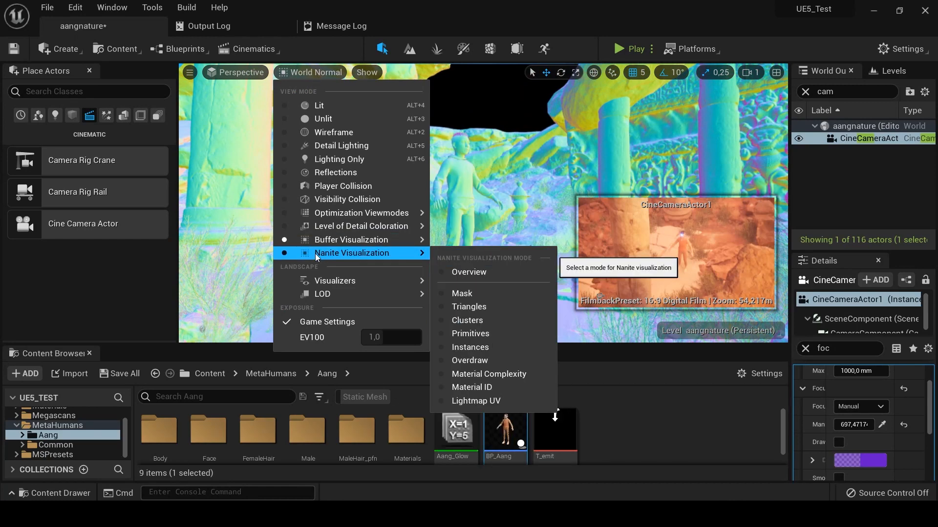
click(340, 145)
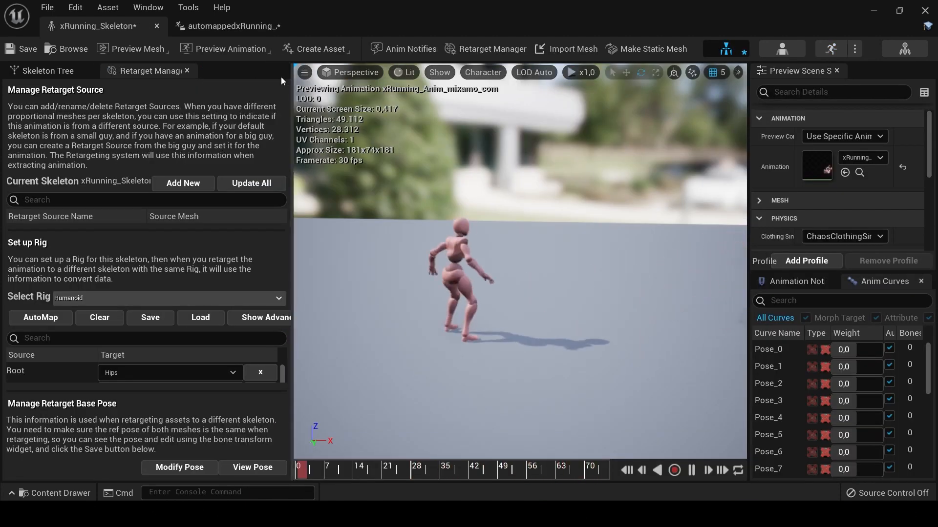
click(227, 26)
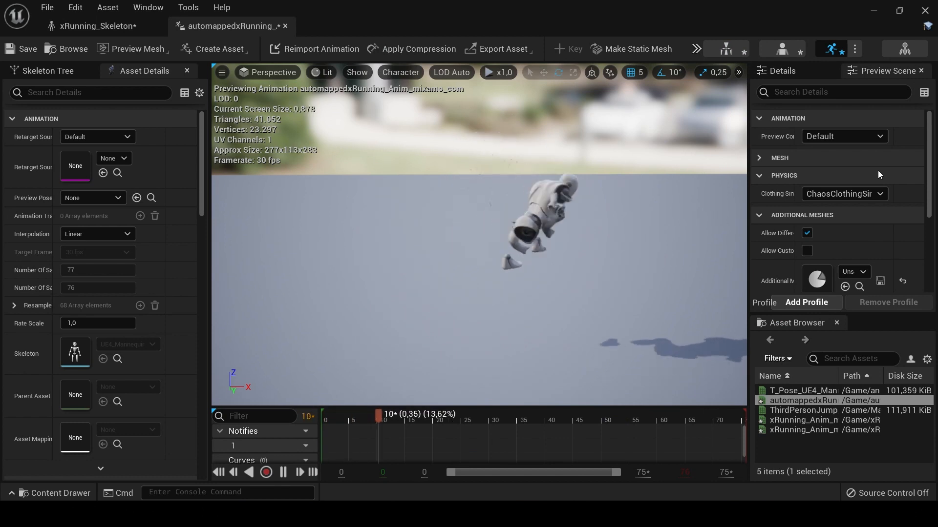